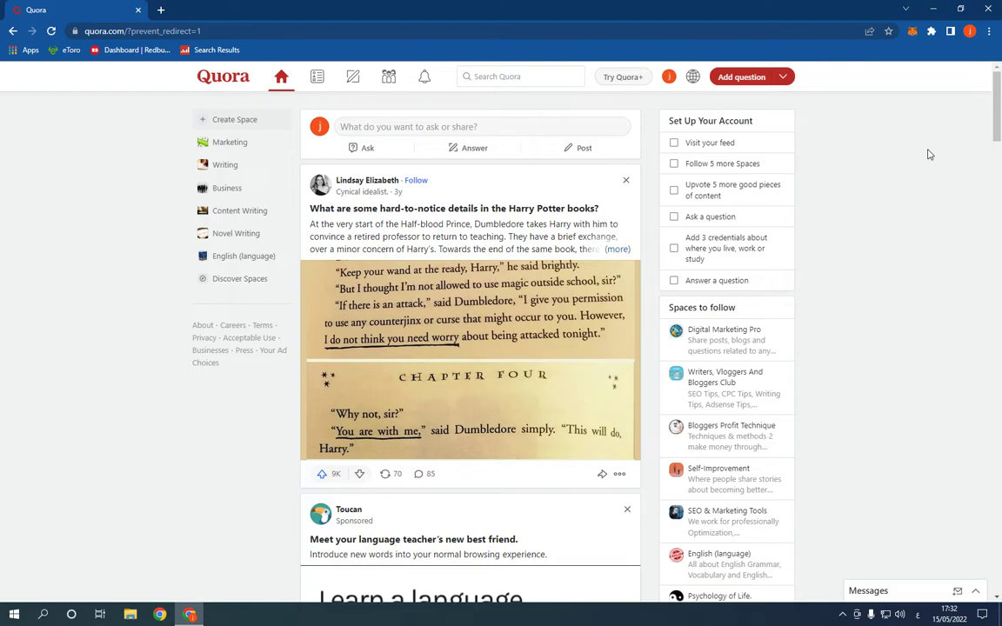
Reach the Theme setting dialog through the profile avatar's account menu.
scroll(down, 3)
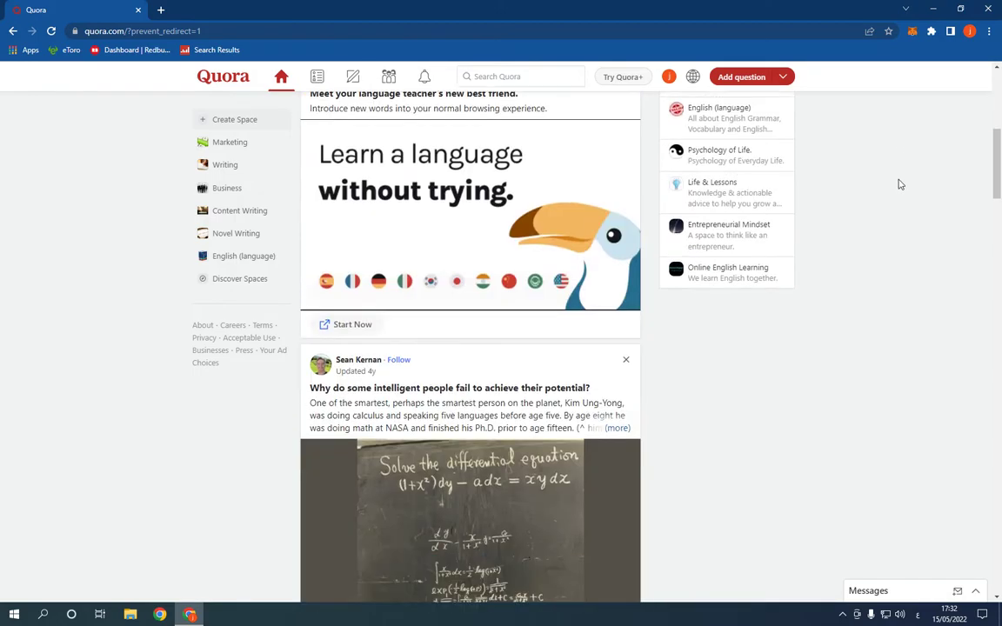
scroll(up, 3)
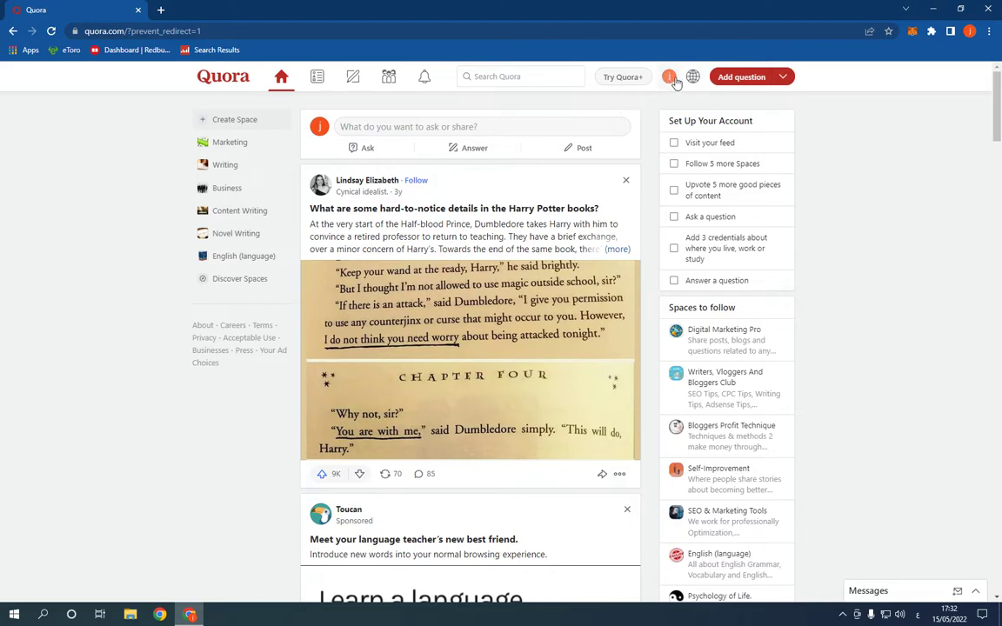
click(668, 76)
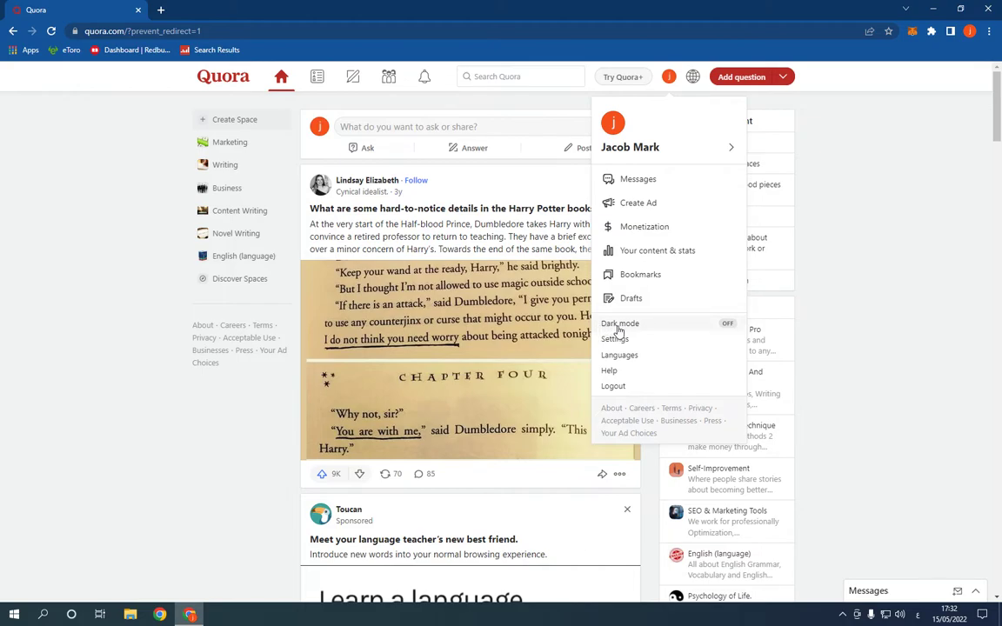
click(619, 322)
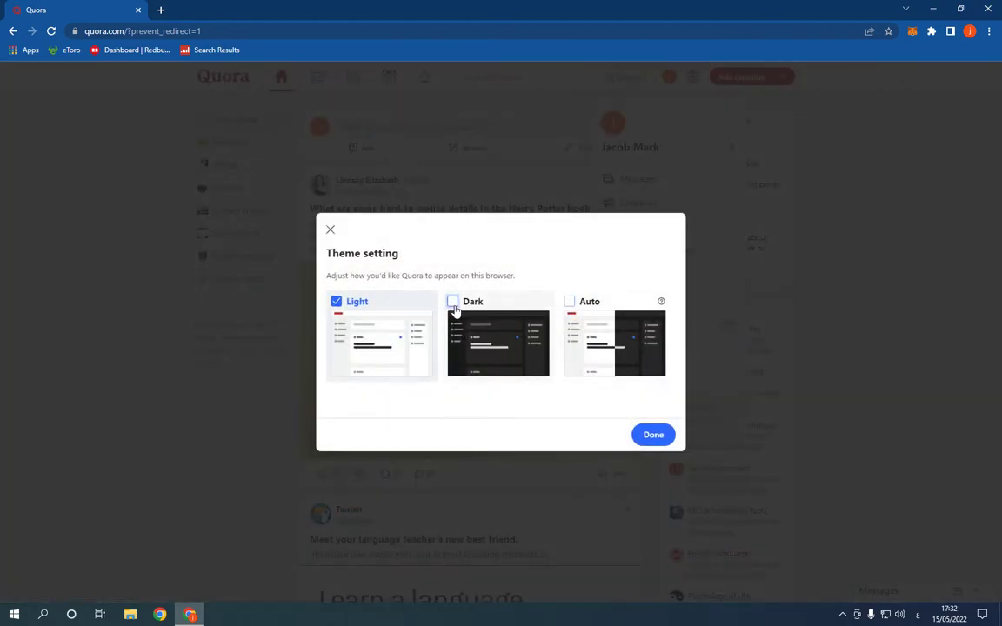
Switch the site to the Dark theme and reopen the account menu to confirm it is on.
click(654, 435)
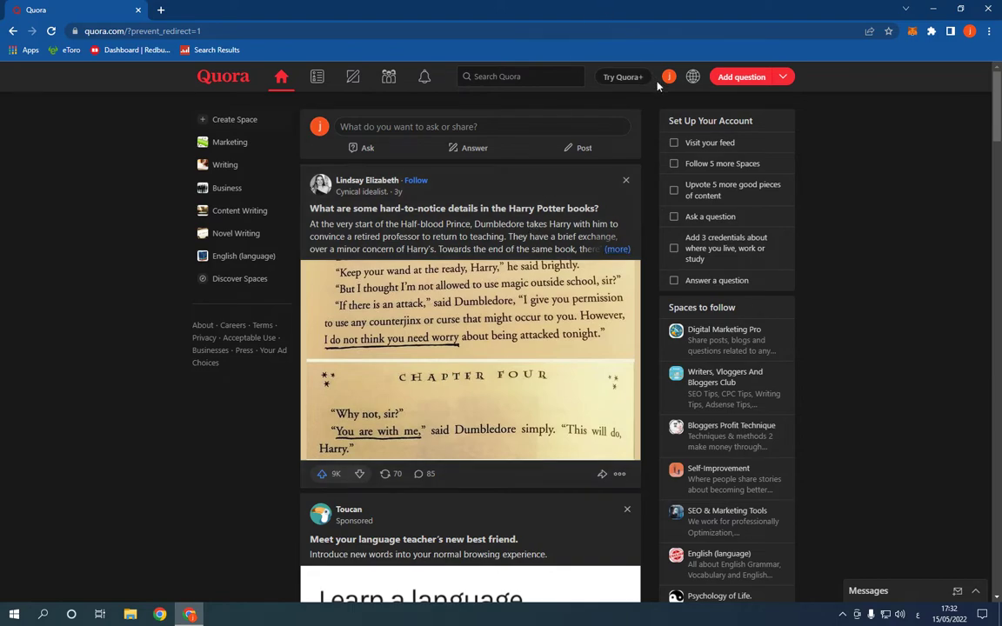
click(667, 76)
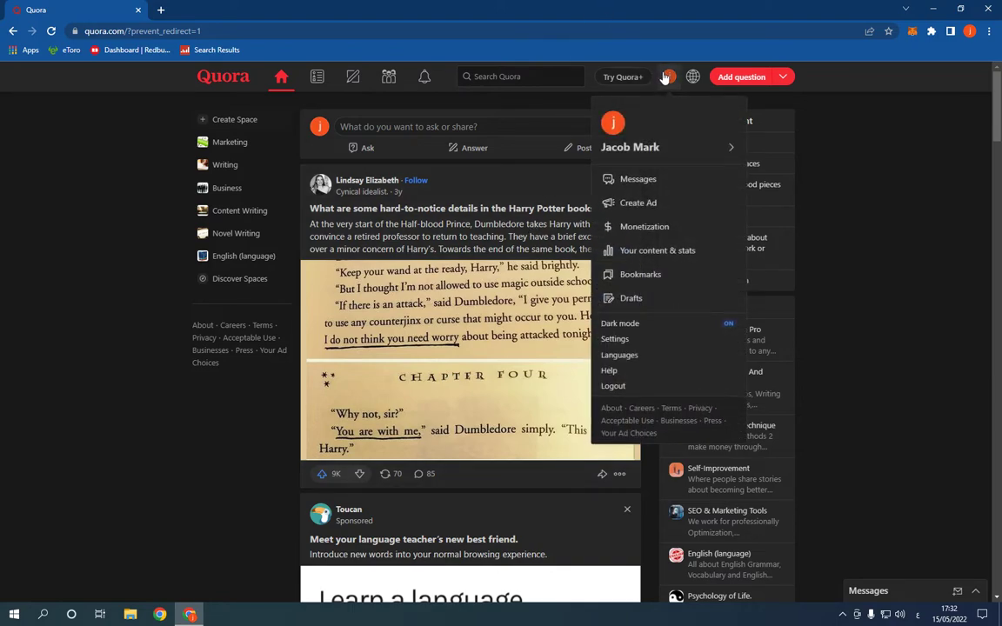